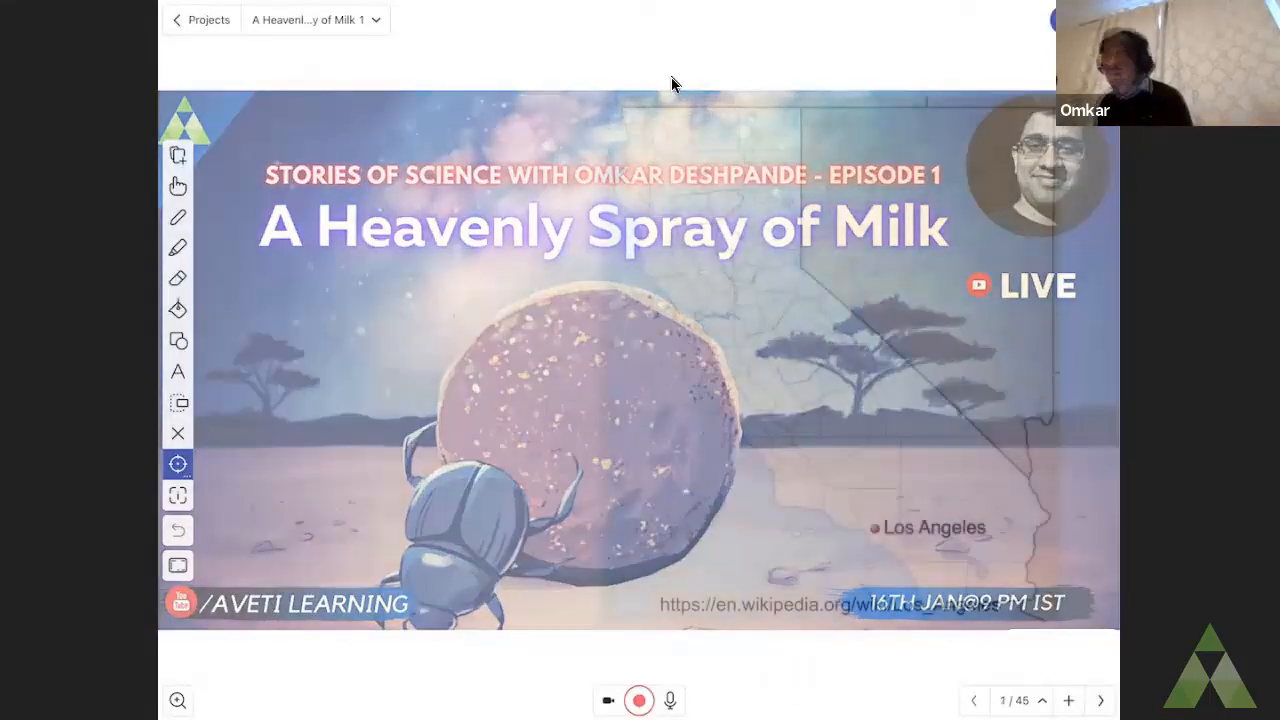
# Advance past the California map slide to slide 3, the Los Angeles skyline photo.
pyautogui.click(1100, 700)
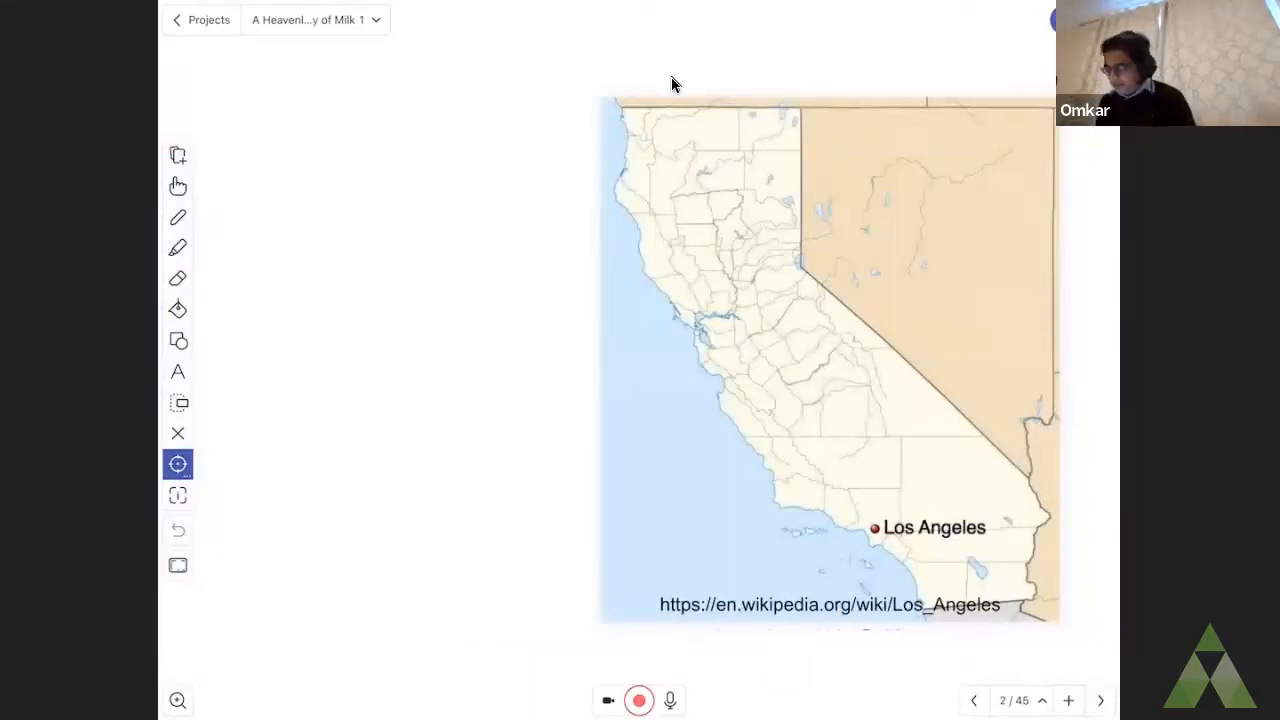
pyautogui.click(867, 547)
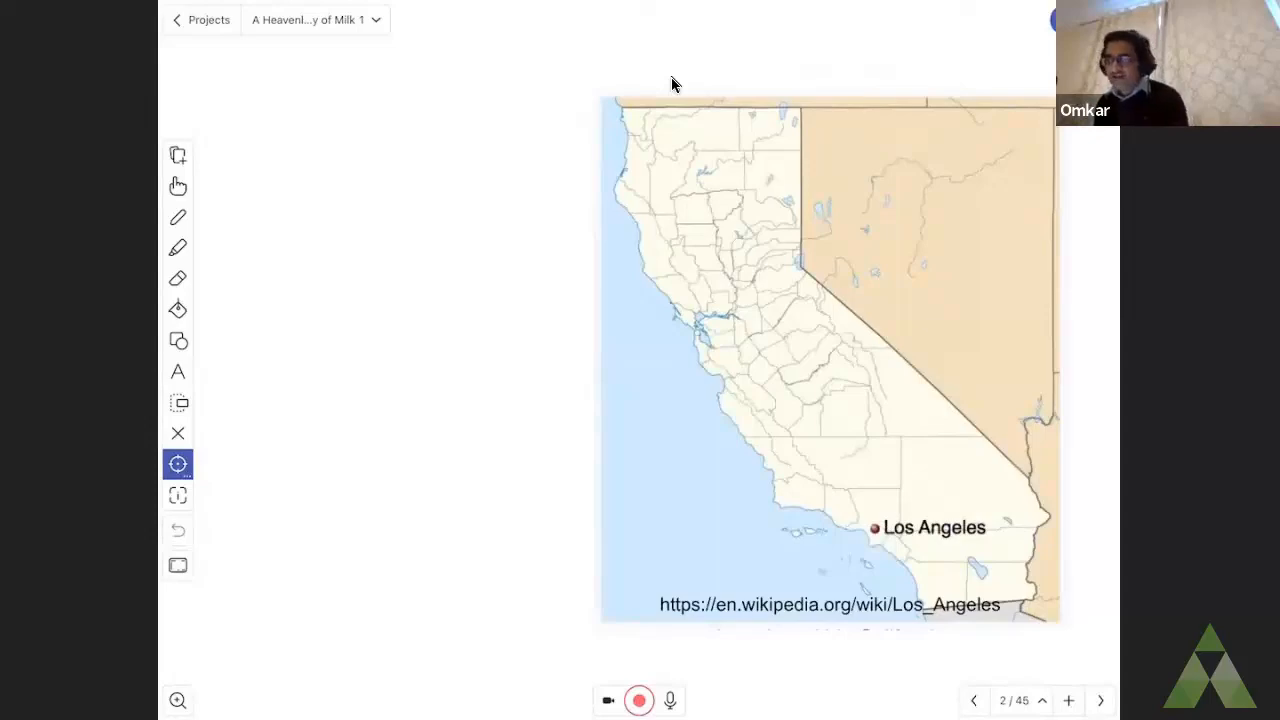
pyautogui.click(1100, 700)
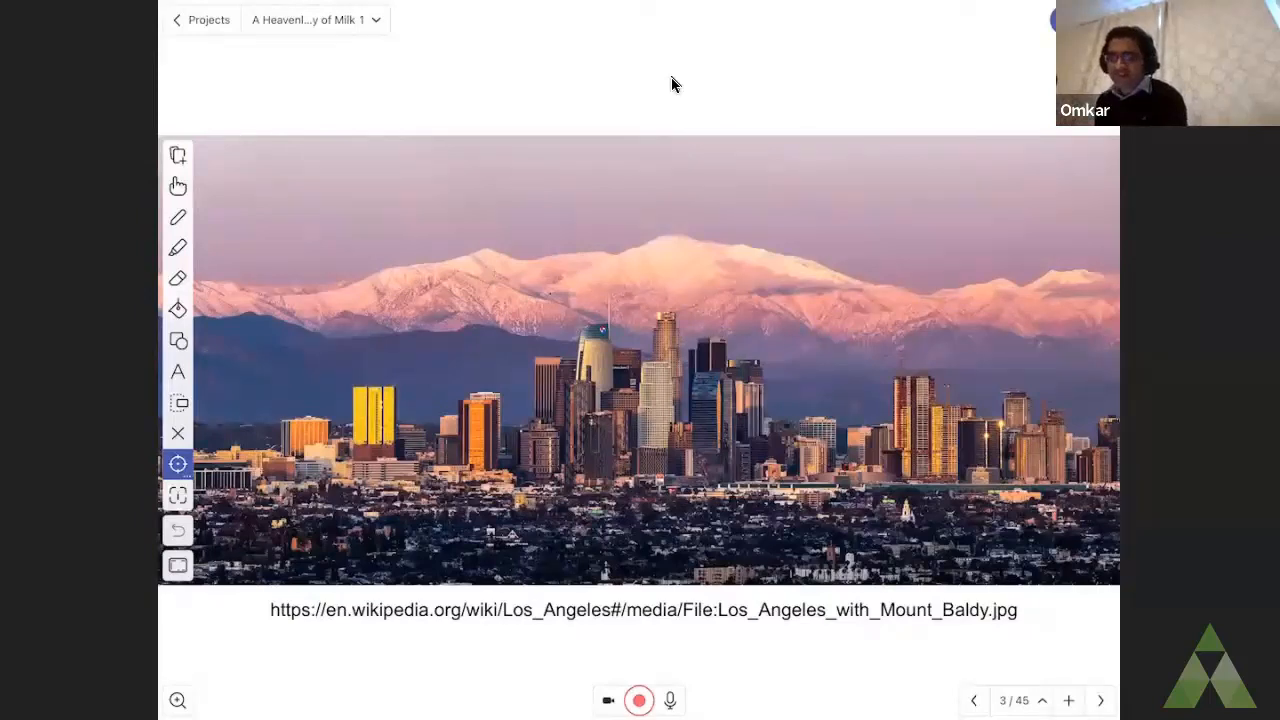
# Advance through the night-time Los Angeles slide to slide 5, the collapsed freeway photo.
pyautogui.click(1100, 700)
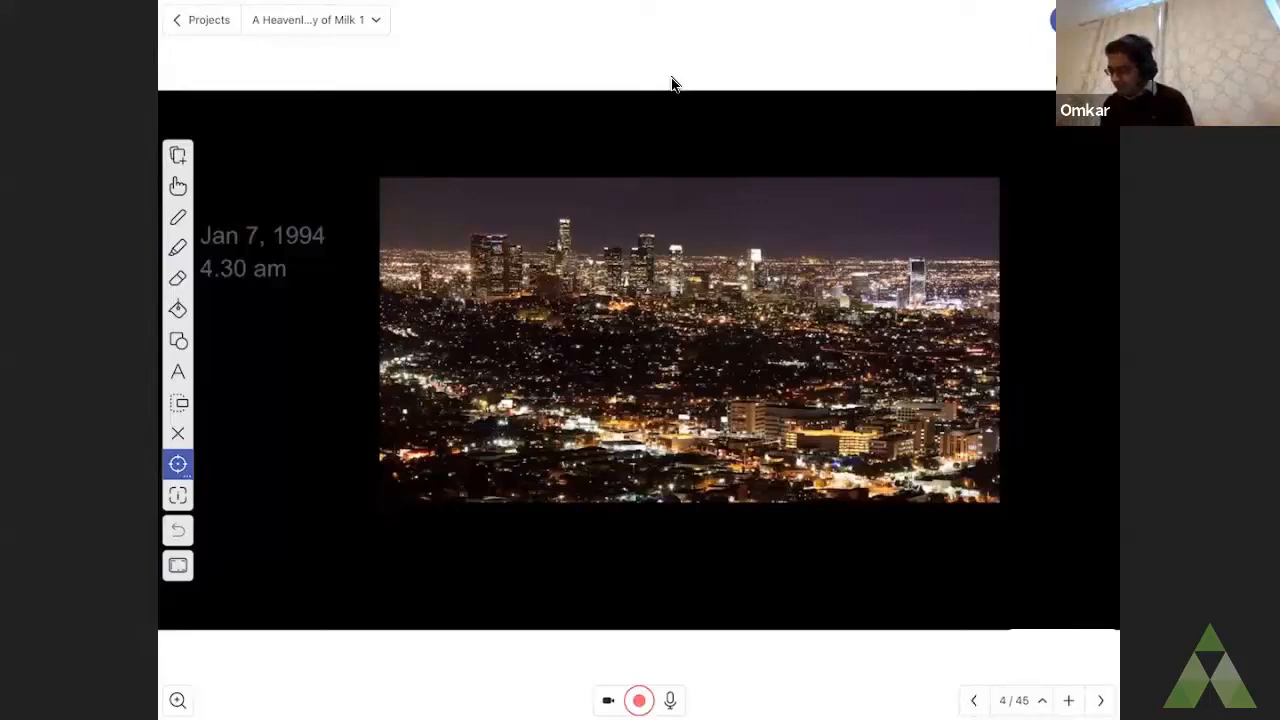
pyautogui.click(1099, 700)
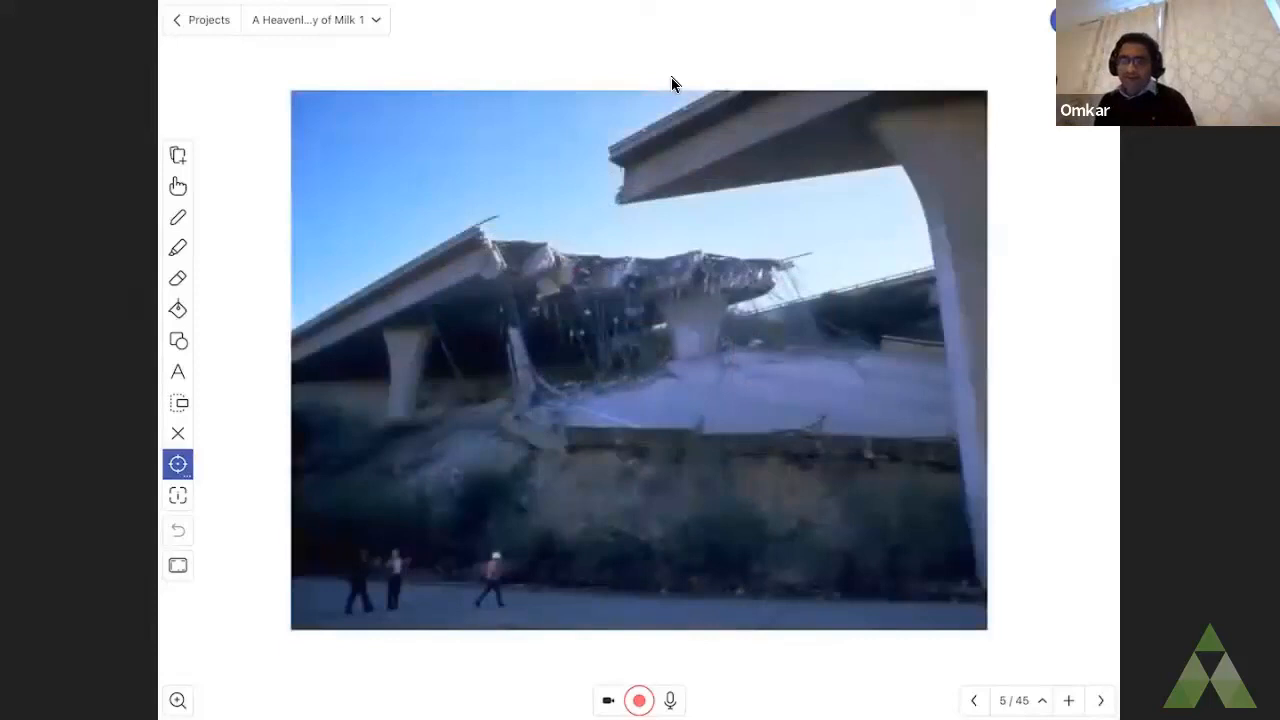
# Step through the freeway and collapsed building photos to slide 8's Milky Way.
pyautogui.click(1100, 700)
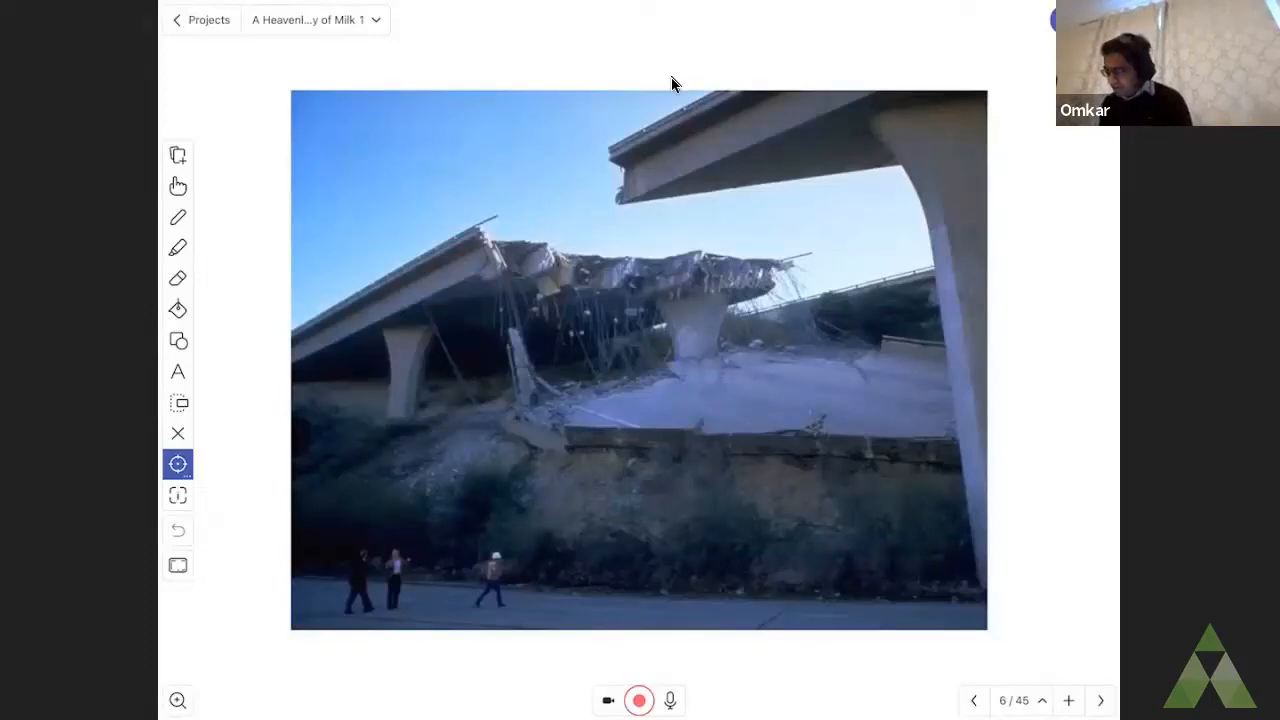
pyautogui.click(1100, 700)
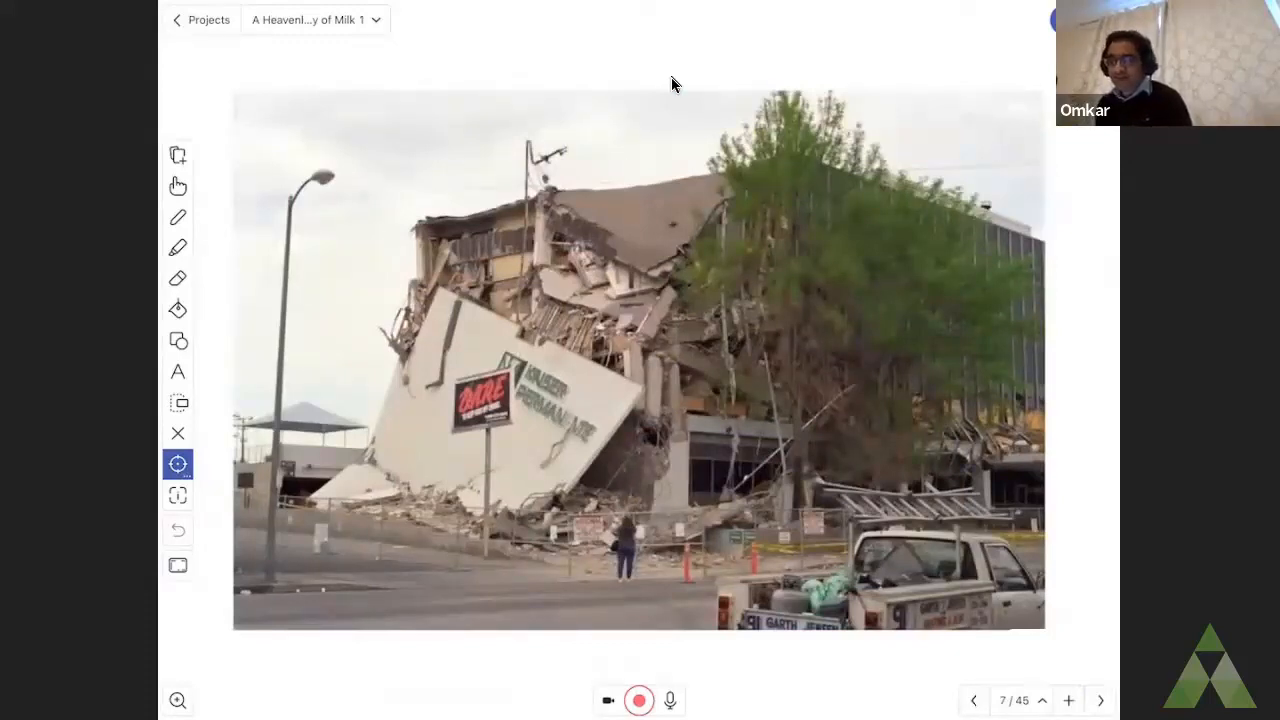
pyautogui.click(1099, 700)
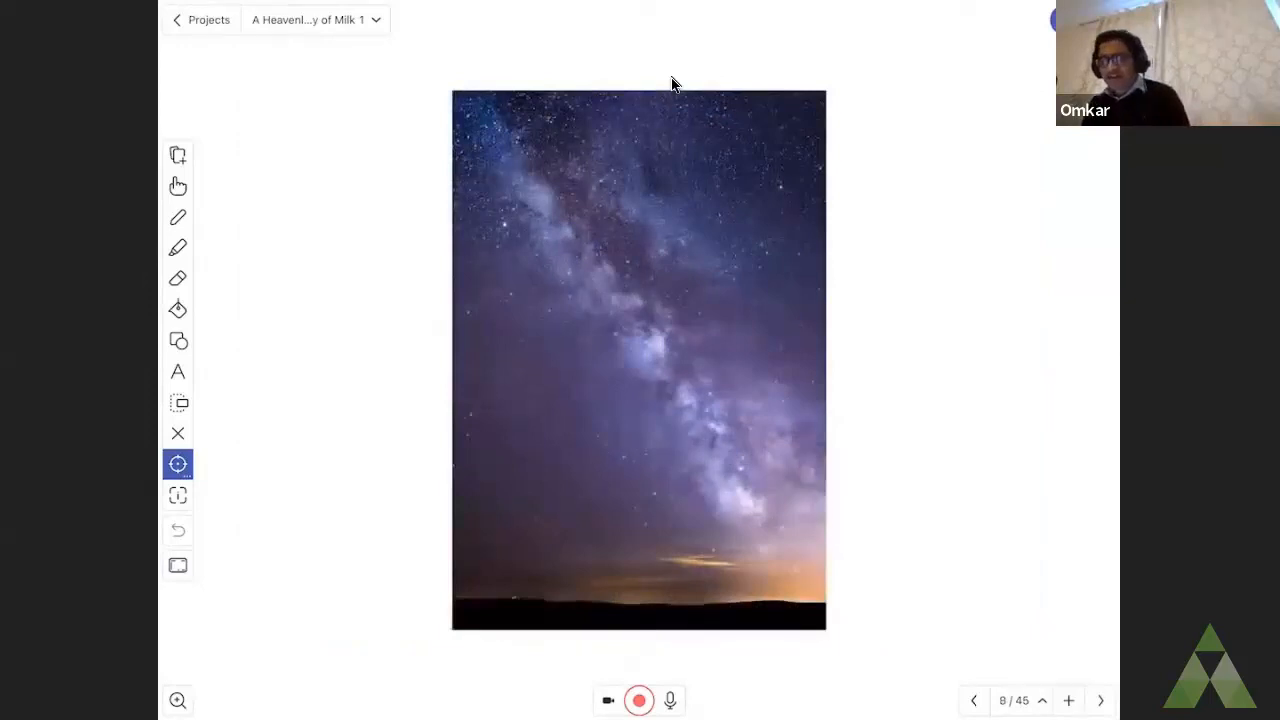
# Advance past slide 9's brighter Milky Way photo to slide 10's man on a payphone.
pyautogui.click(1100, 700)
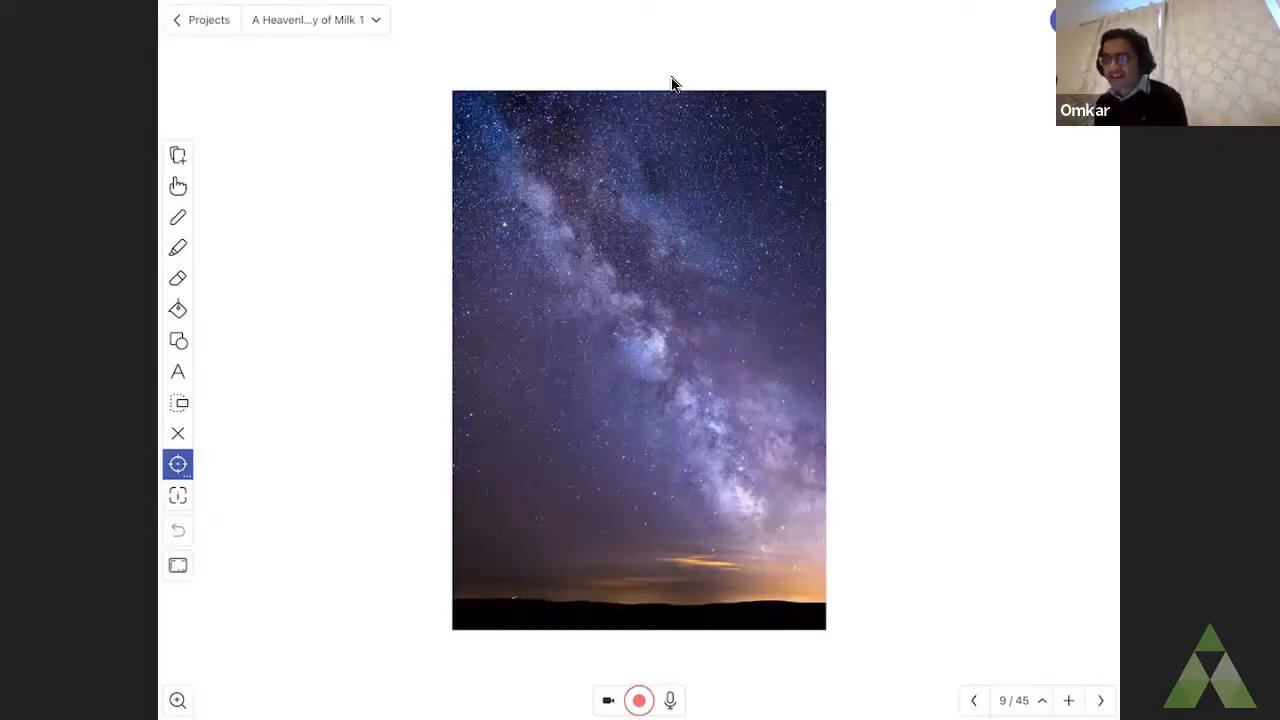
pyautogui.click(1100, 700)
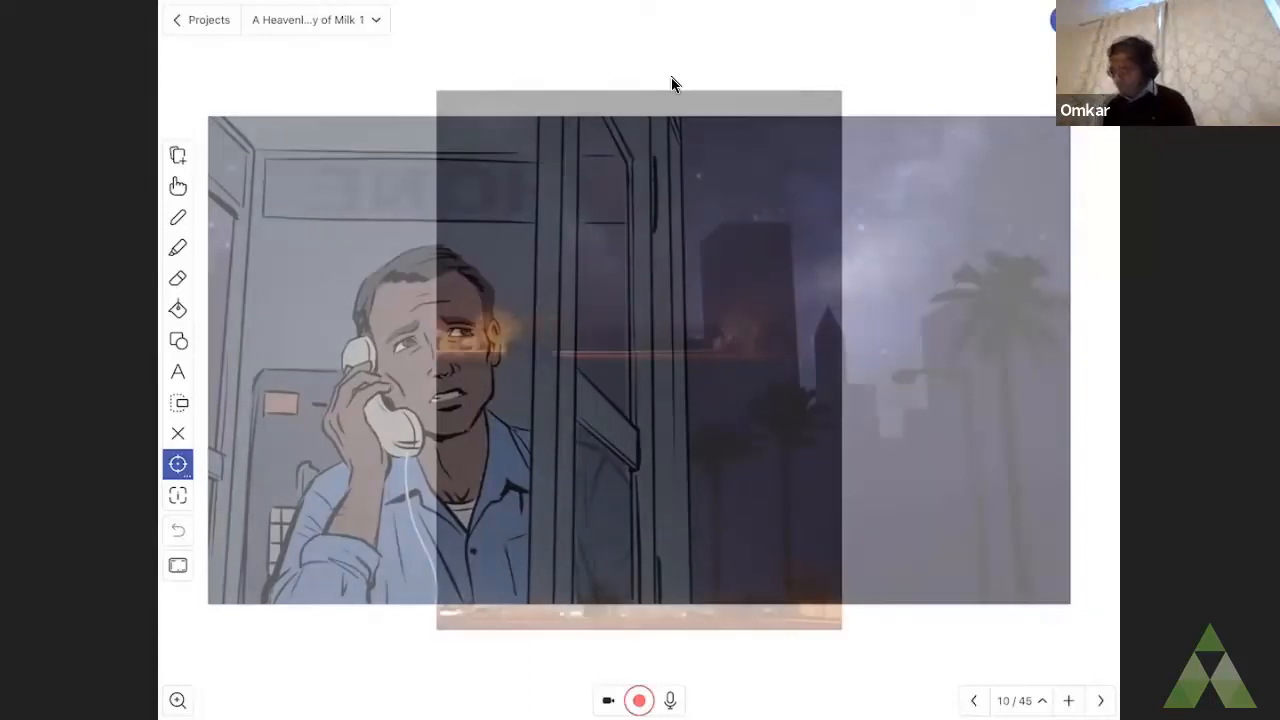
# Go to slide 11 and laser-point the faint Milky Way, dark sky and glowing treeline.
pyautogui.click(1100, 700)
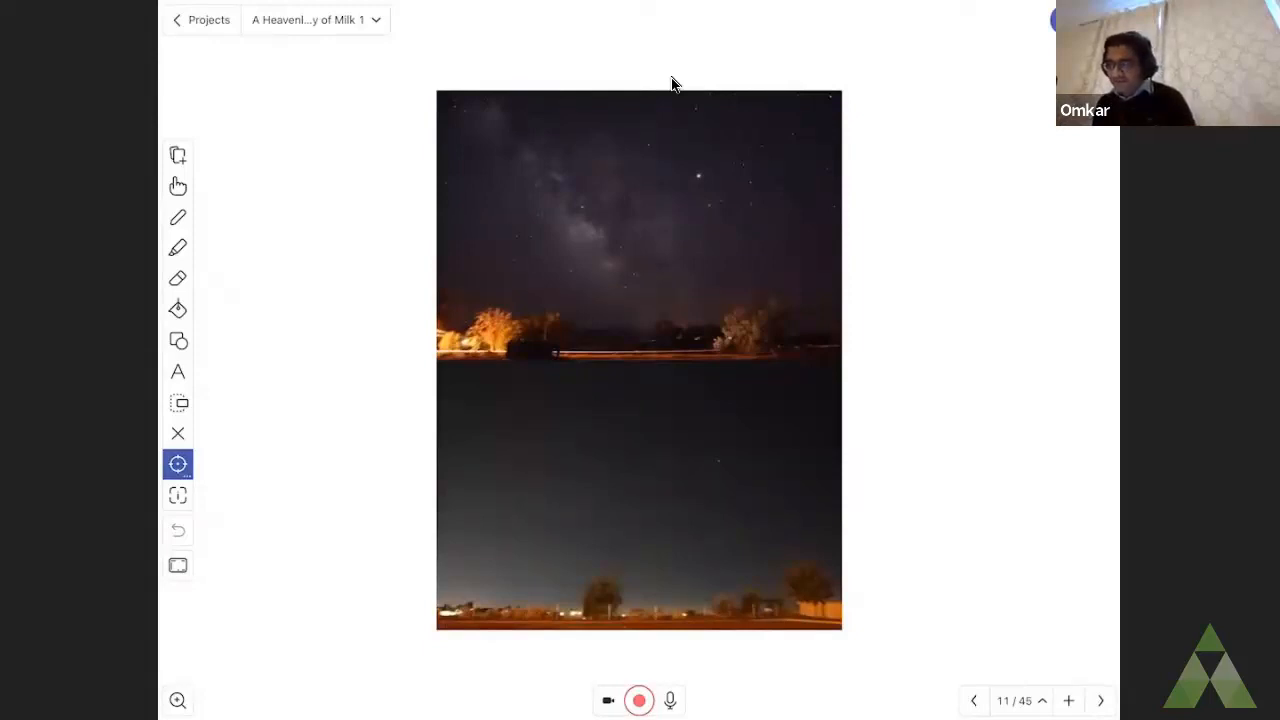
pyautogui.click(707, 148)
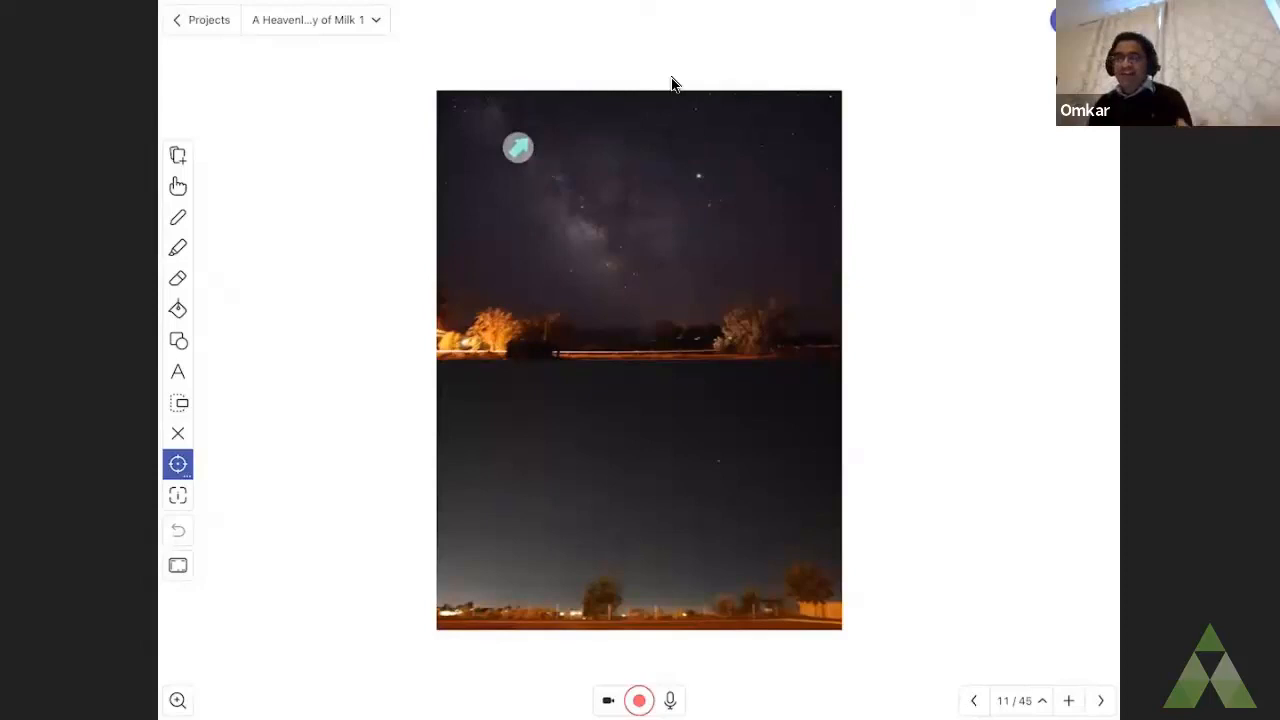
pyautogui.moveTo(518, 148); pyautogui.dragTo(497, 223)
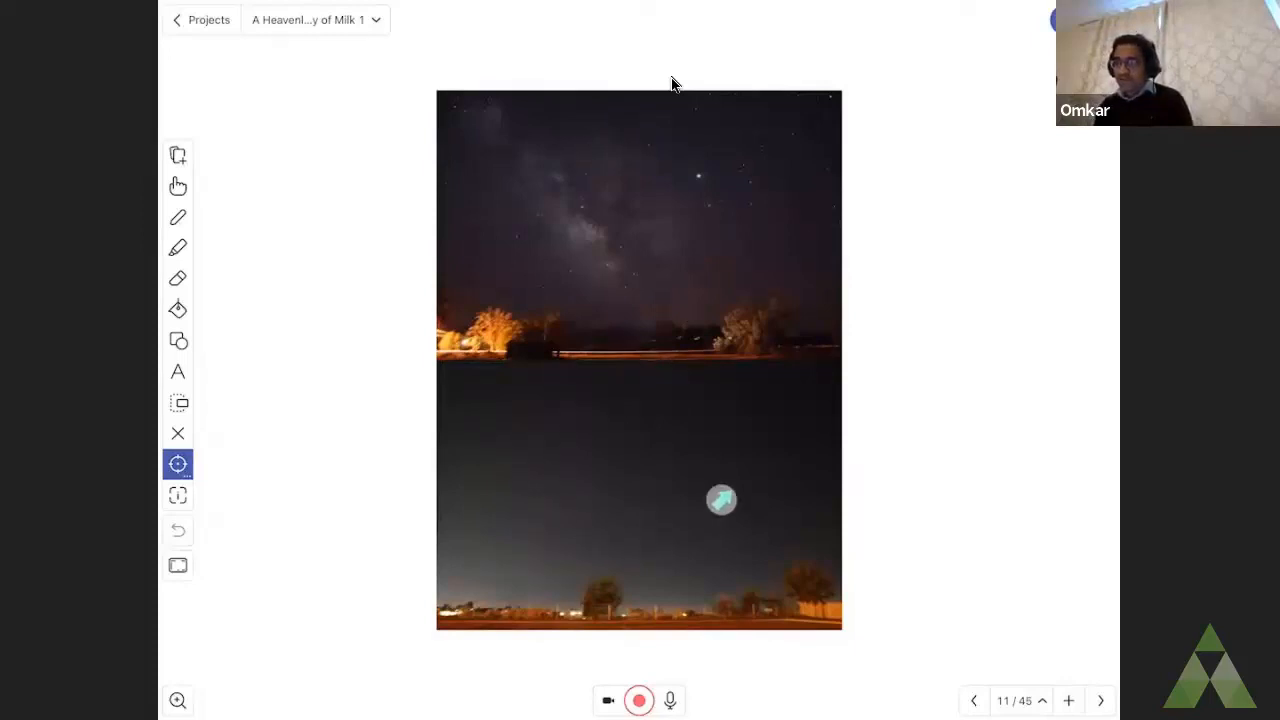
pyautogui.moveTo(721, 500); pyautogui.dragTo(630, 537)
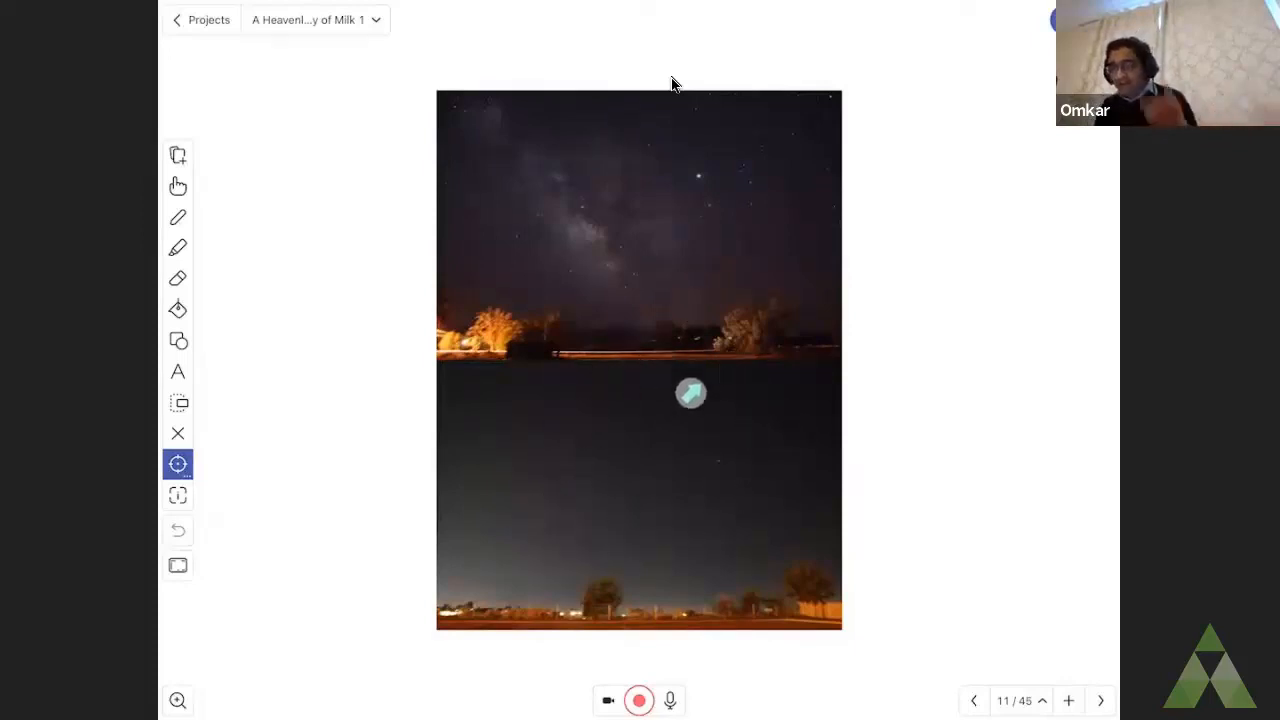
pyautogui.moveTo(690, 393); pyautogui.dragTo(720, 435)
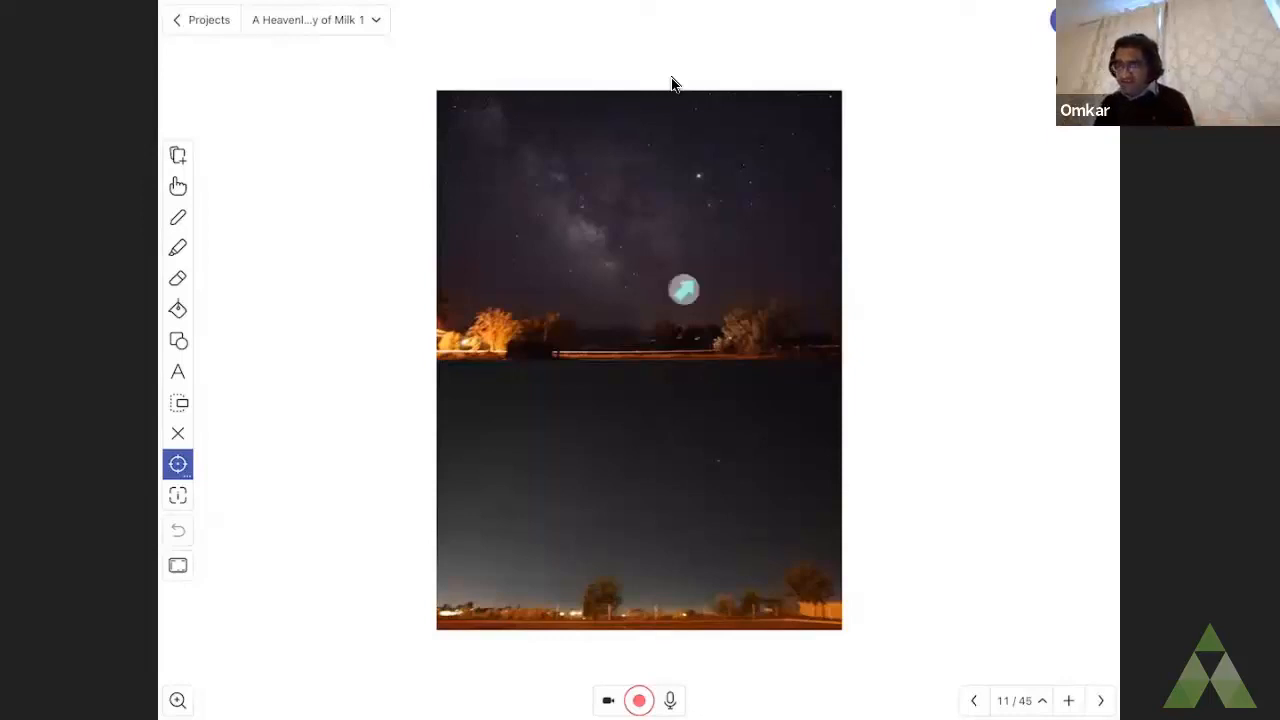
pyautogui.moveTo(684, 290); pyautogui.dragTo(727, 414)
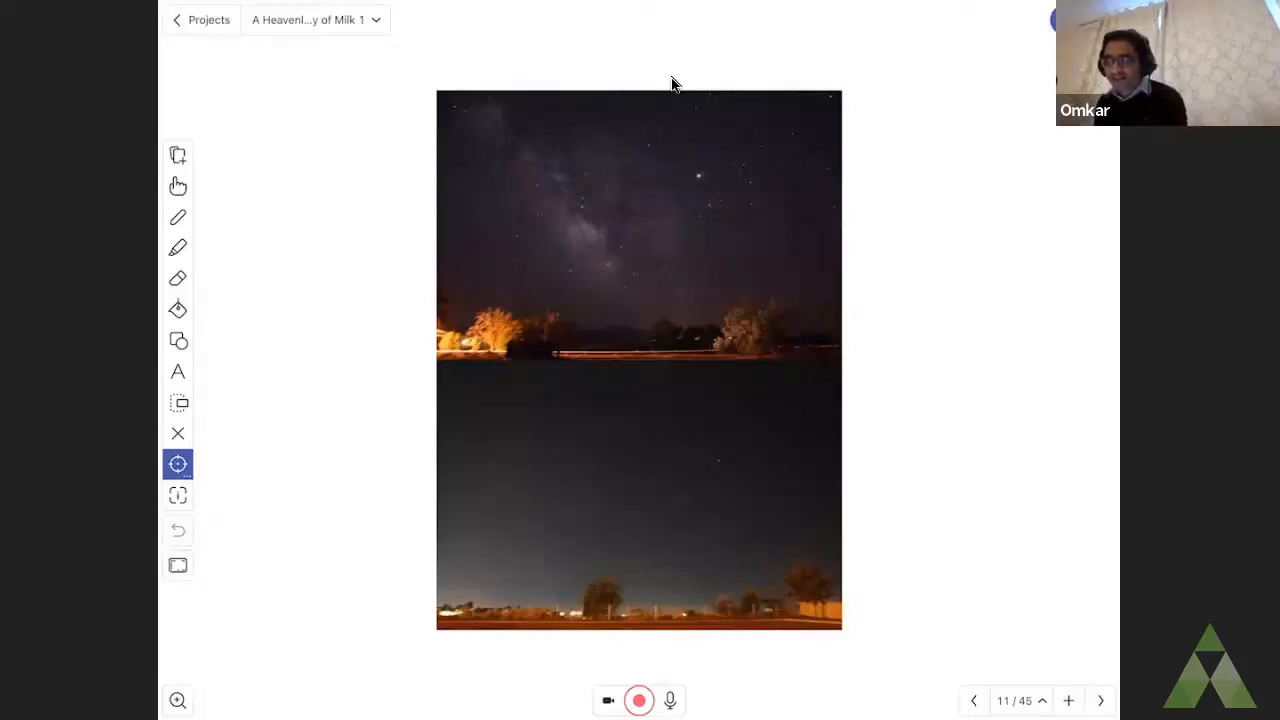
# Advance to slide 12, the night cityscape with a tall tower and glowing avenue.
pyautogui.click(1100, 700)
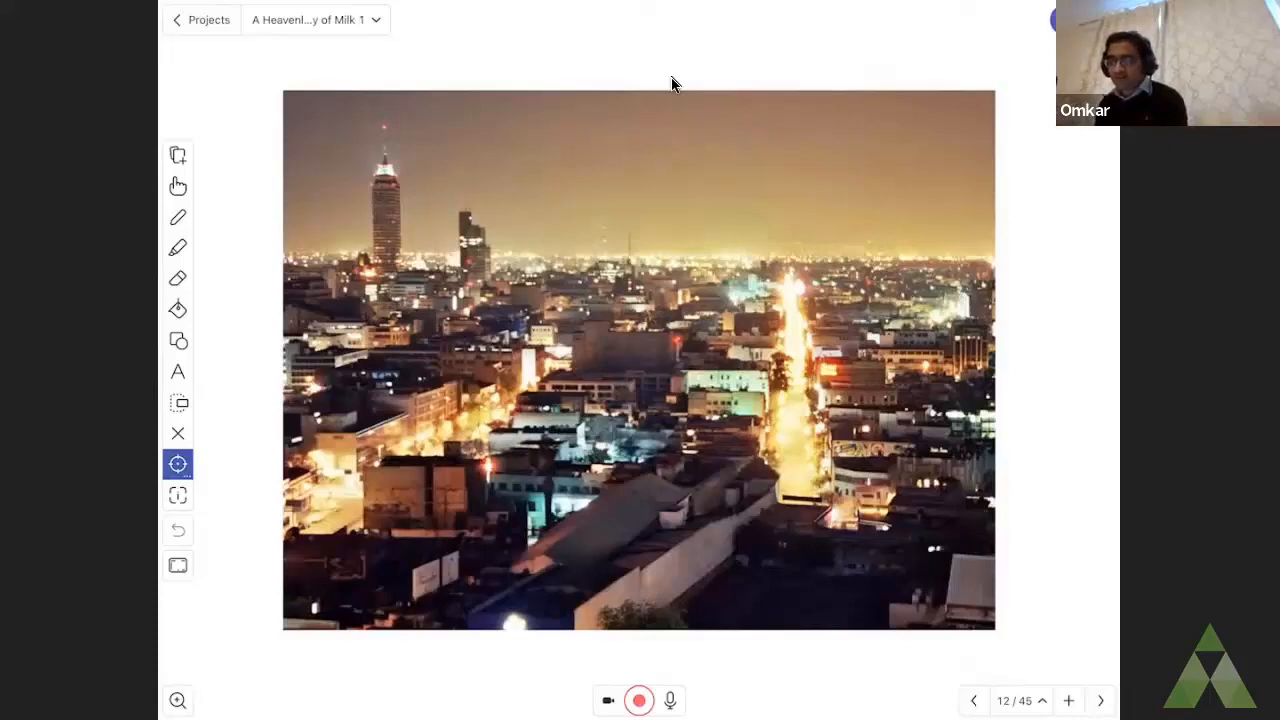
pyautogui.click(1100, 700)
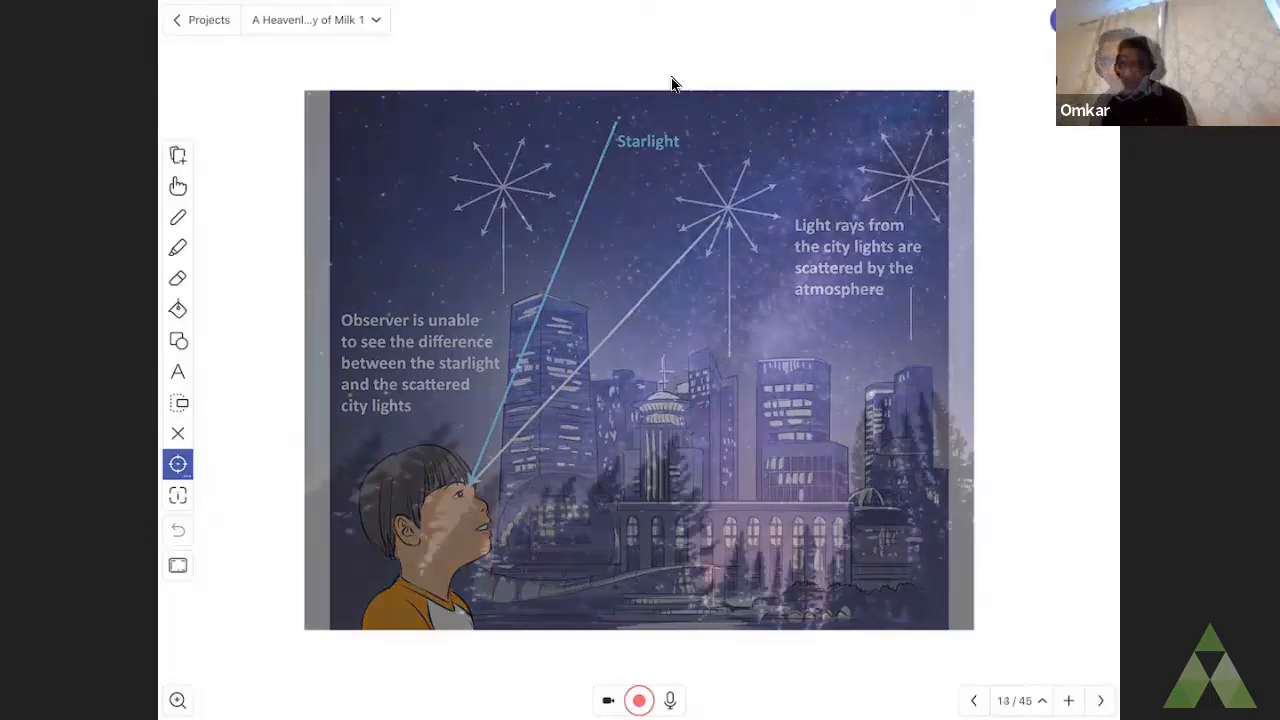
# Advance from slide 13 on city lights hiding starlight to the next slide.
pyautogui.click(1099, 700)
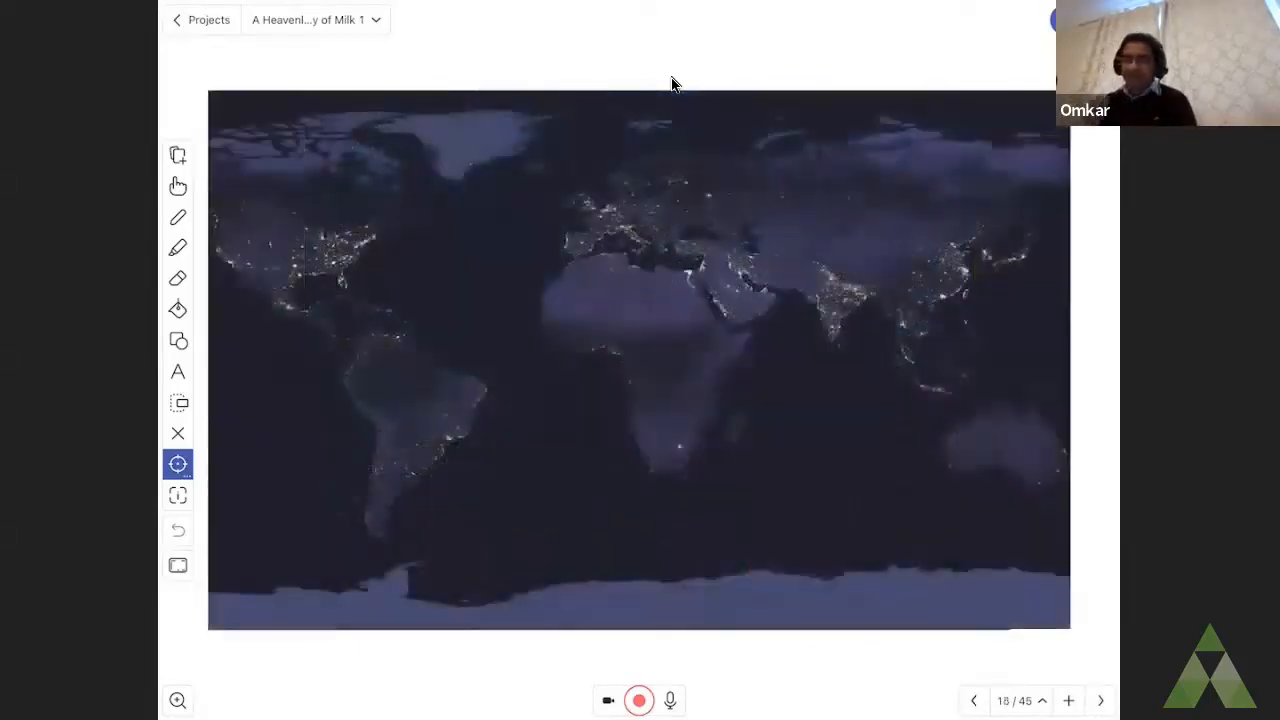
# Move on from slide 14's night-time world map of city lights.
pyautogui.click(973, 700)
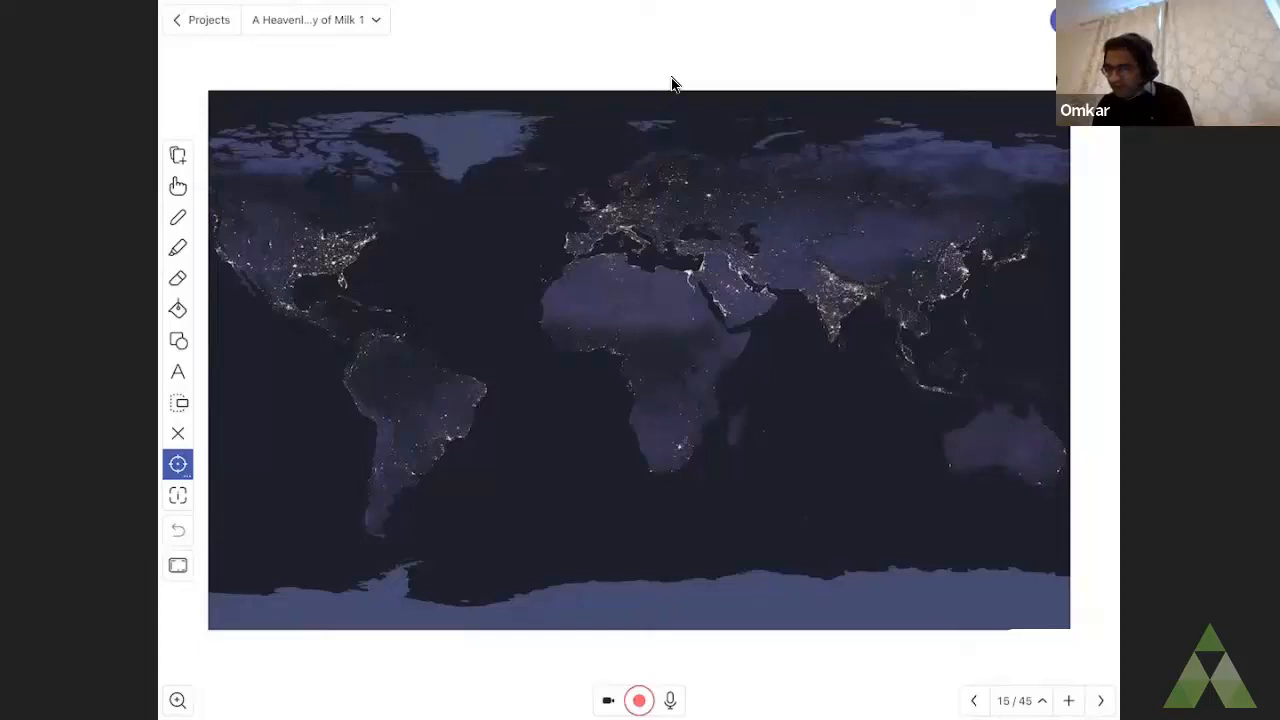
# Point at two spots on slide 15's city-lights map, then advance to the aerial city photo.
pyautogui.click(705, 303)
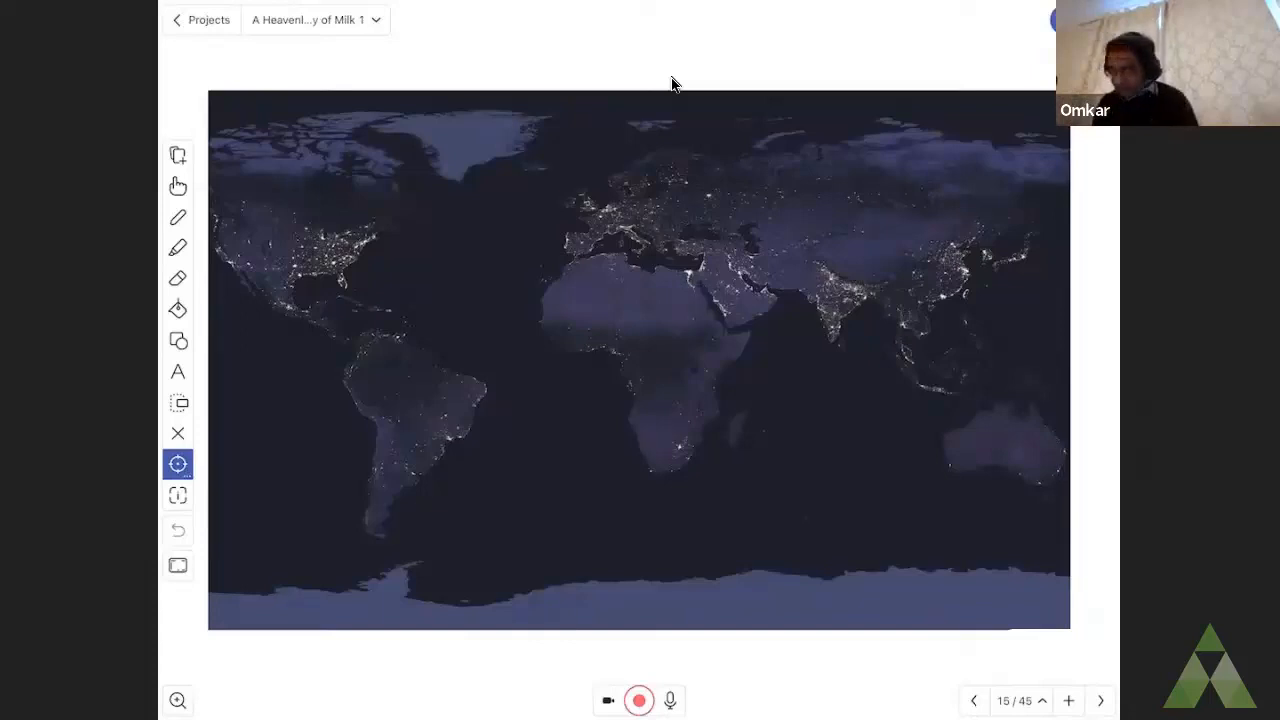
pyautogui.click(590, 230)
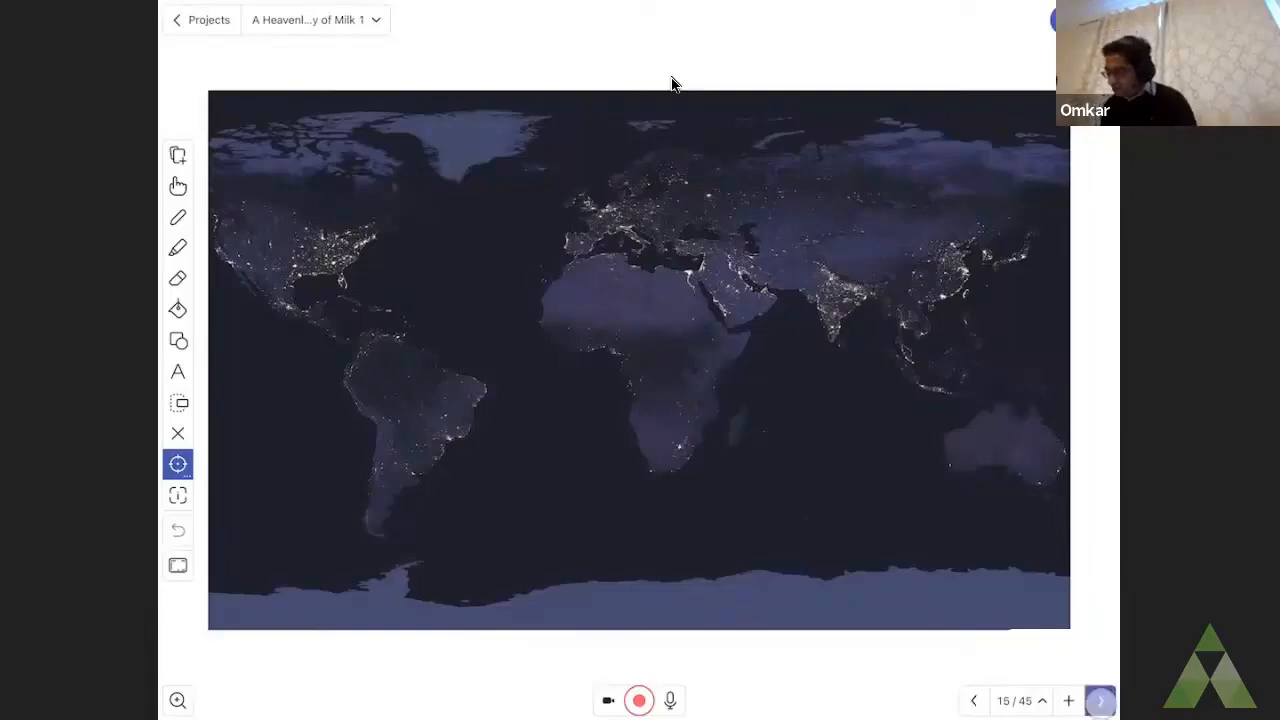
pyautogui.click(1100, 700)
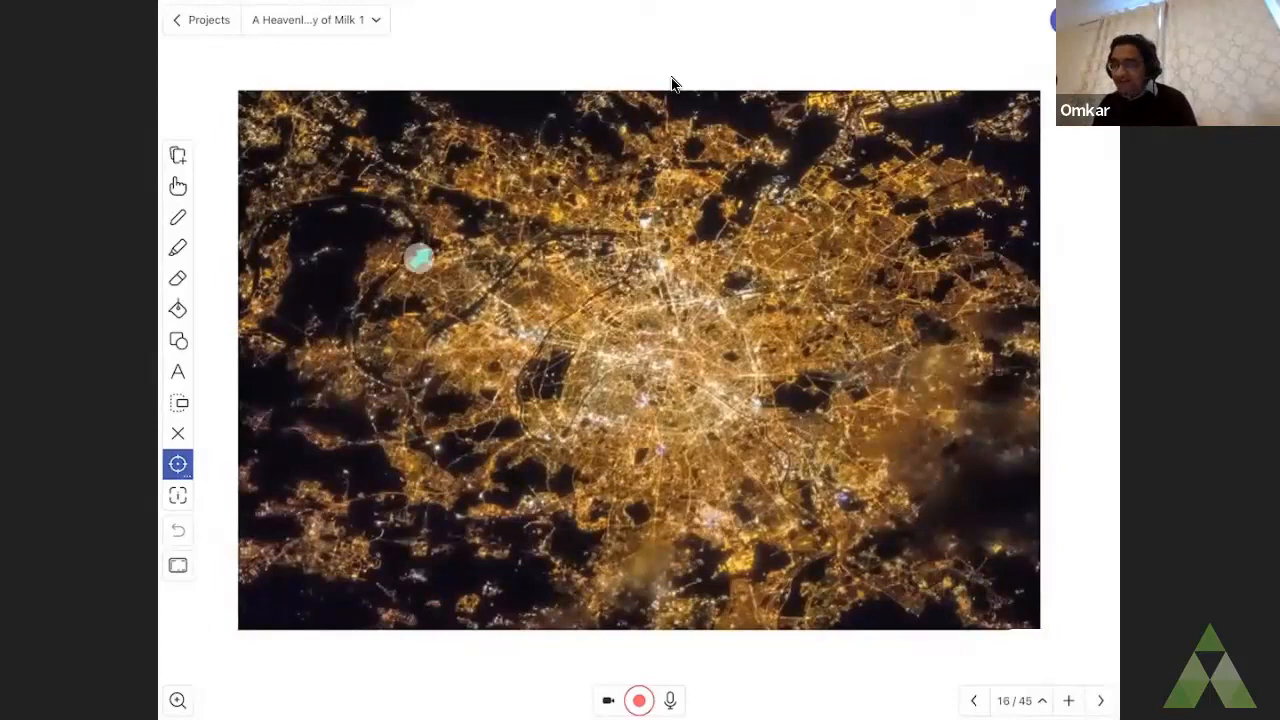
pyautogui.moveTo(650, 500)
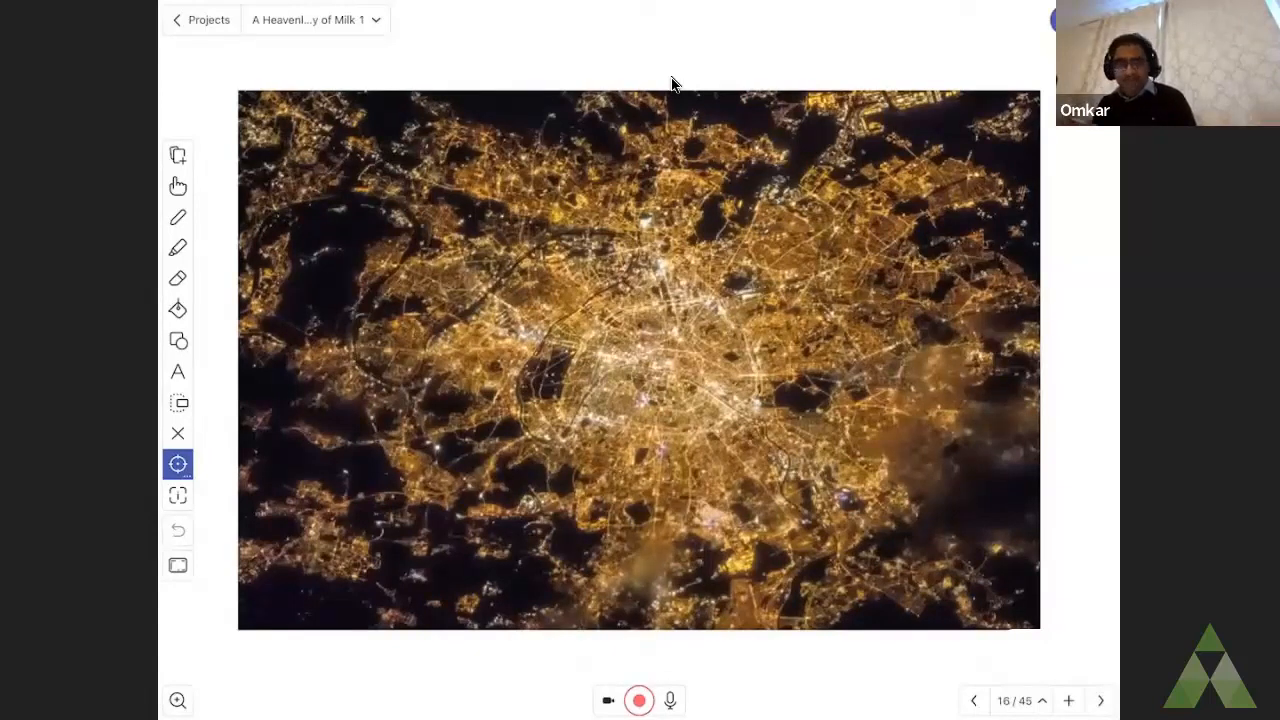
# Advance from slide 16's glowing aerial city to slide 17's black and red streetlights.
pyautogui.click(638, 410)
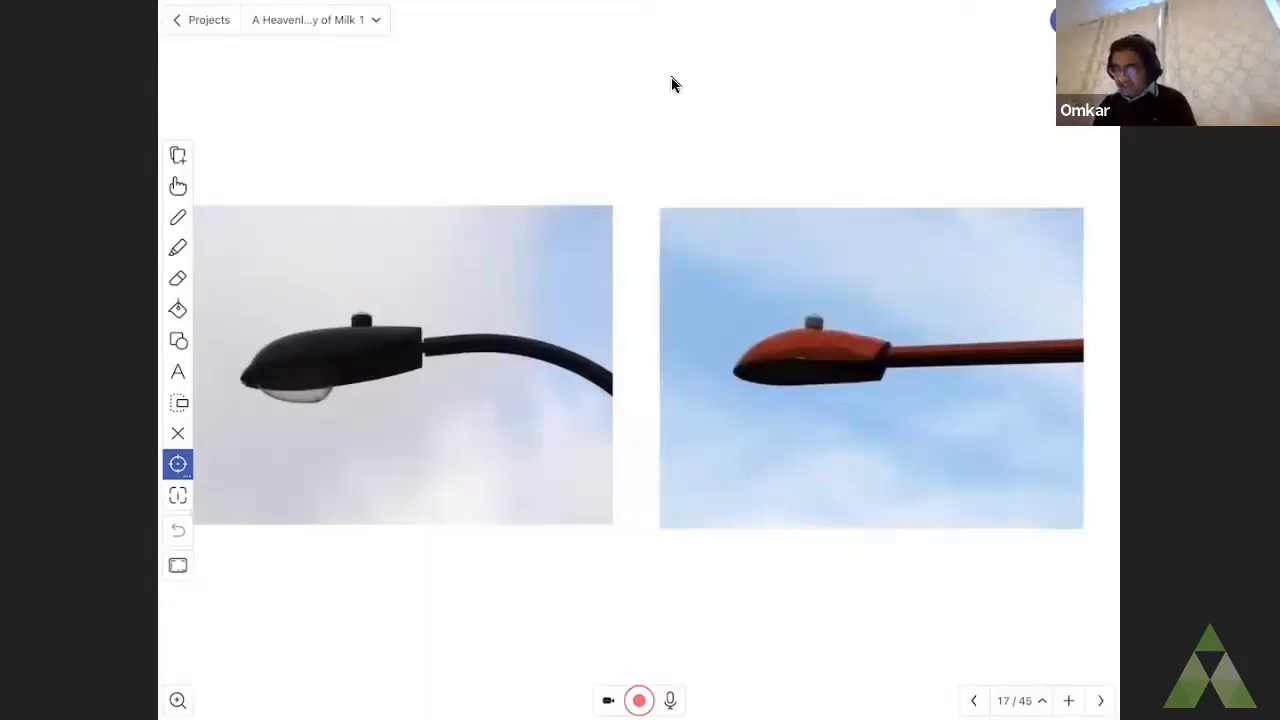
pyautogui.click(308, 402)
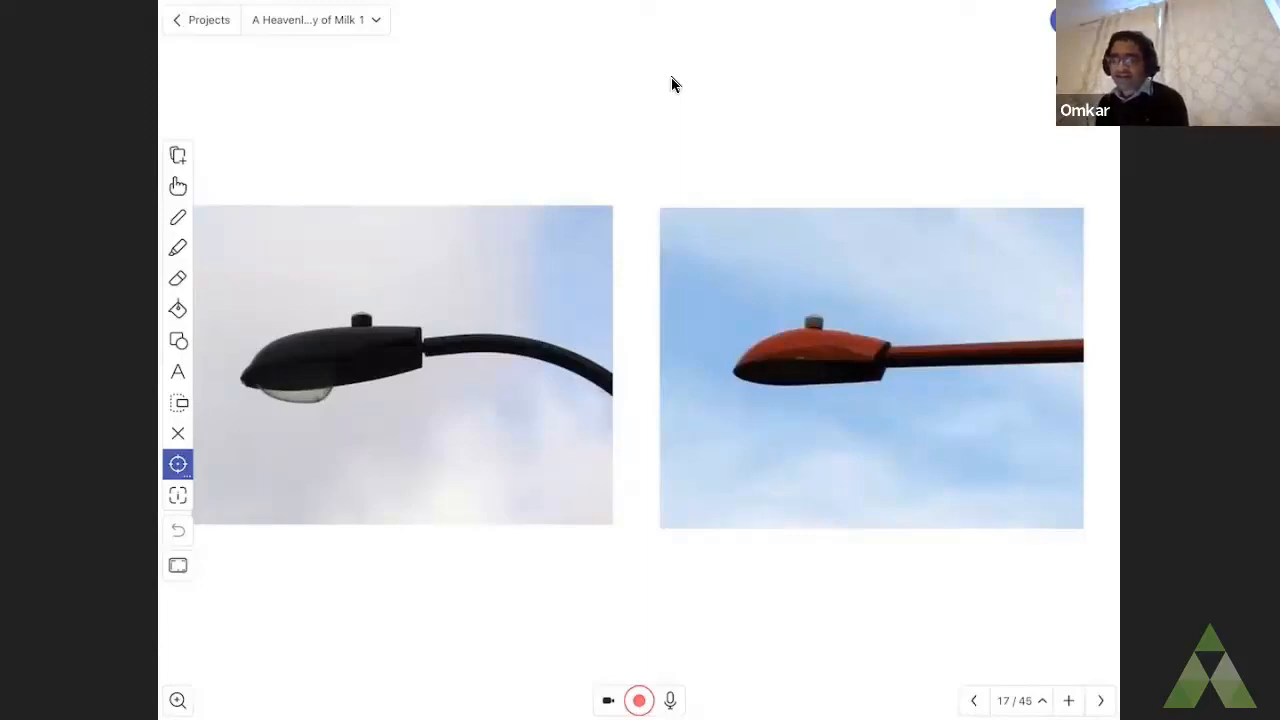
pyautogui.click(1100, 700)
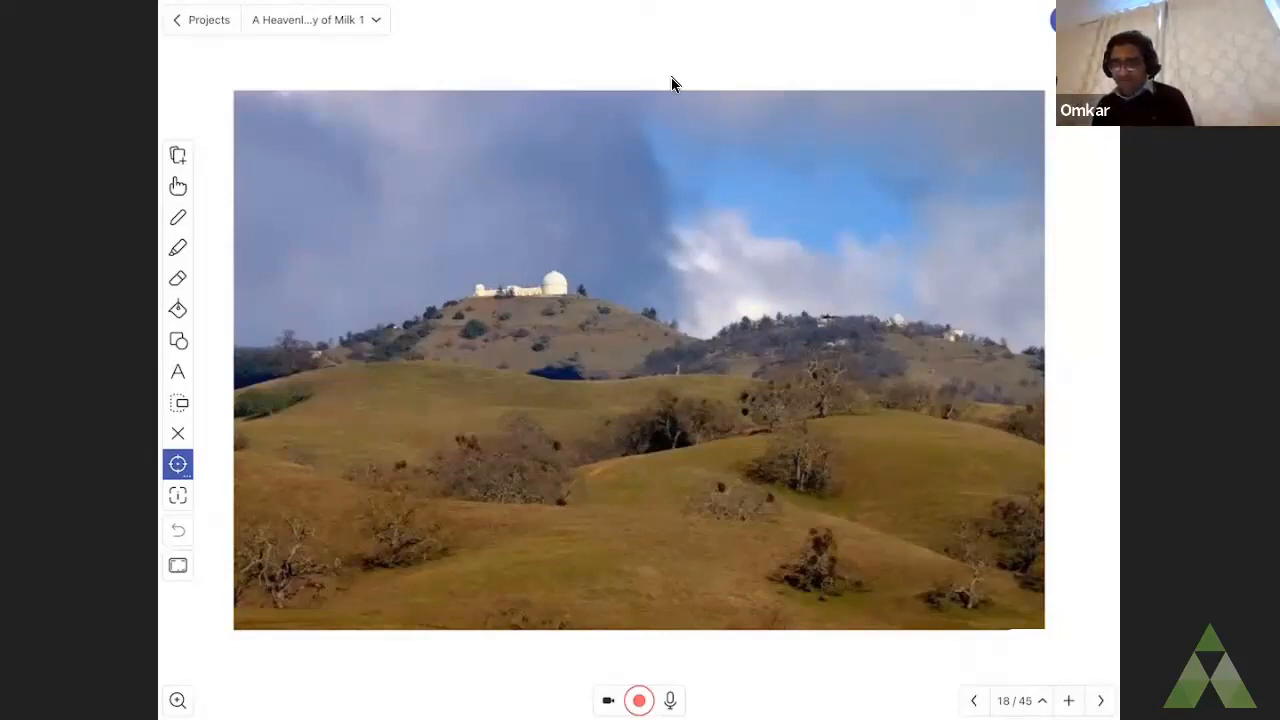
# Show slide 18, the hilltop observatory above grassy hills, for discussion.
pyautogui.click(530, 320)
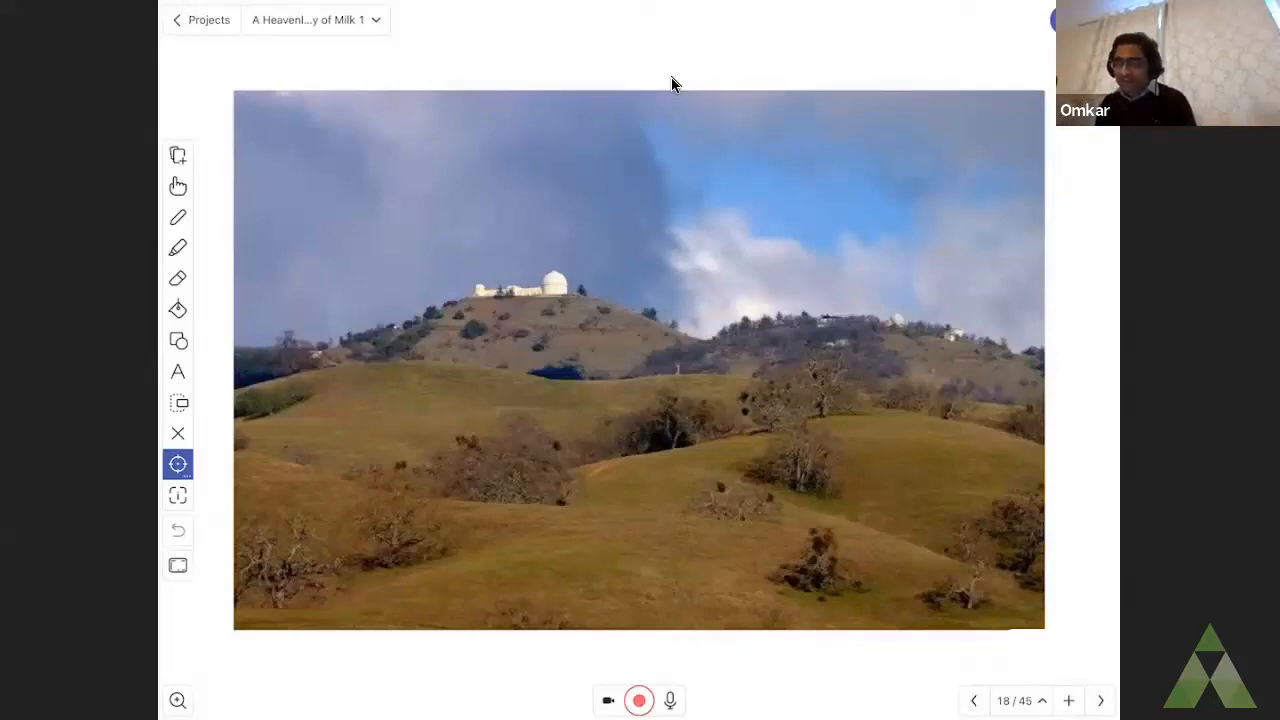
pyautogui.moveTo(500, 200)
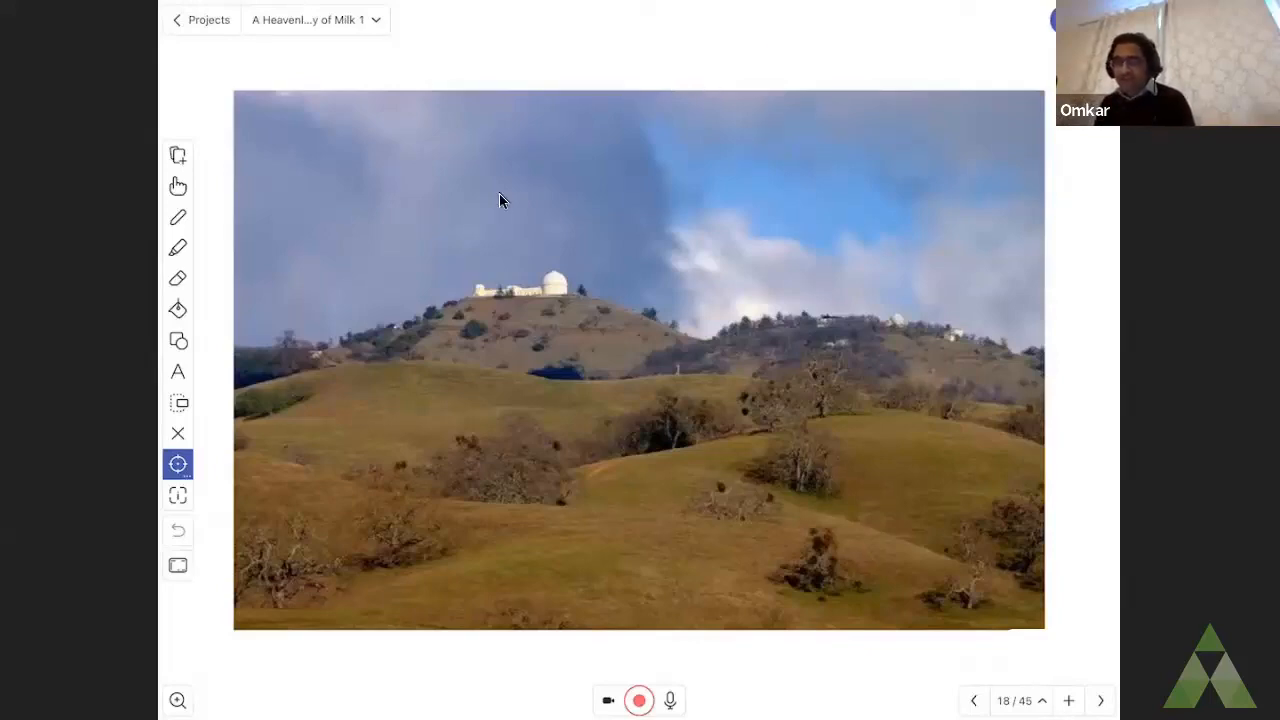
# Advance to slide 19: Edwin Hubble's portrait beside the orbiting Hubble Space Telescope.
pyautogui.click(1100, 700)
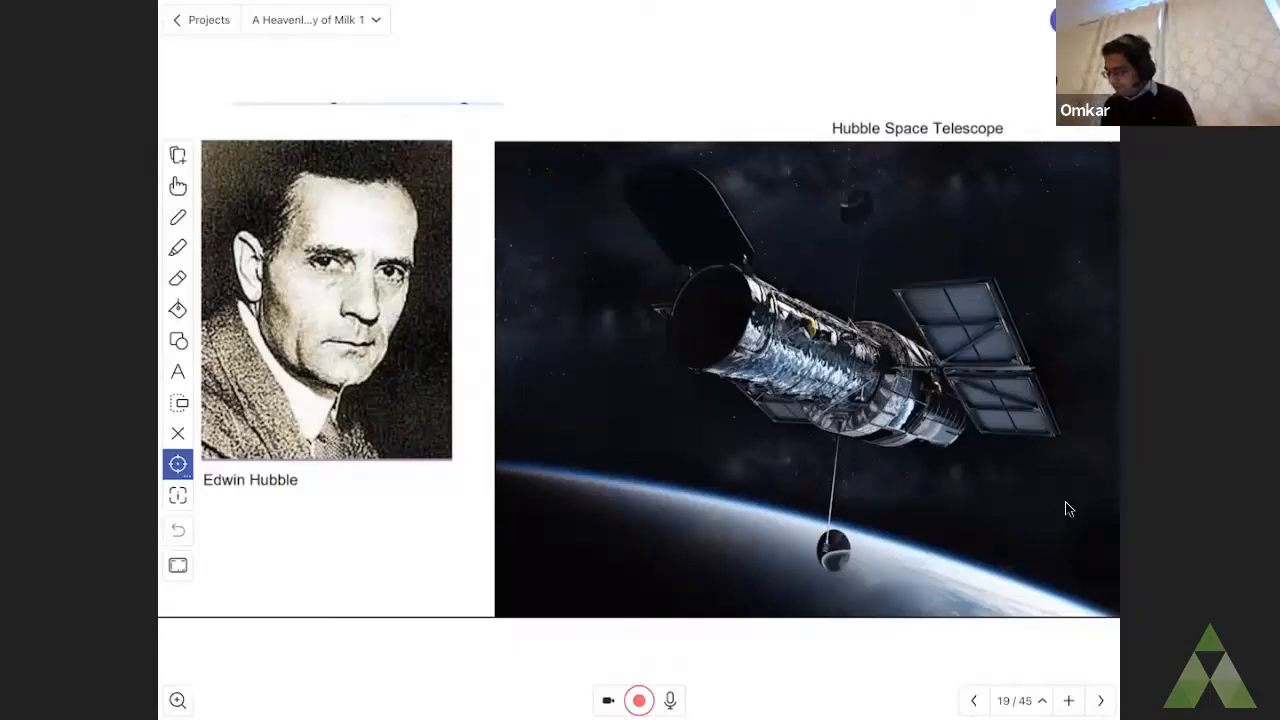
# Advance to slide 20: the silver-domed observatory on rocky, mountainous terrain.
pyautogui.click(1100, 700)
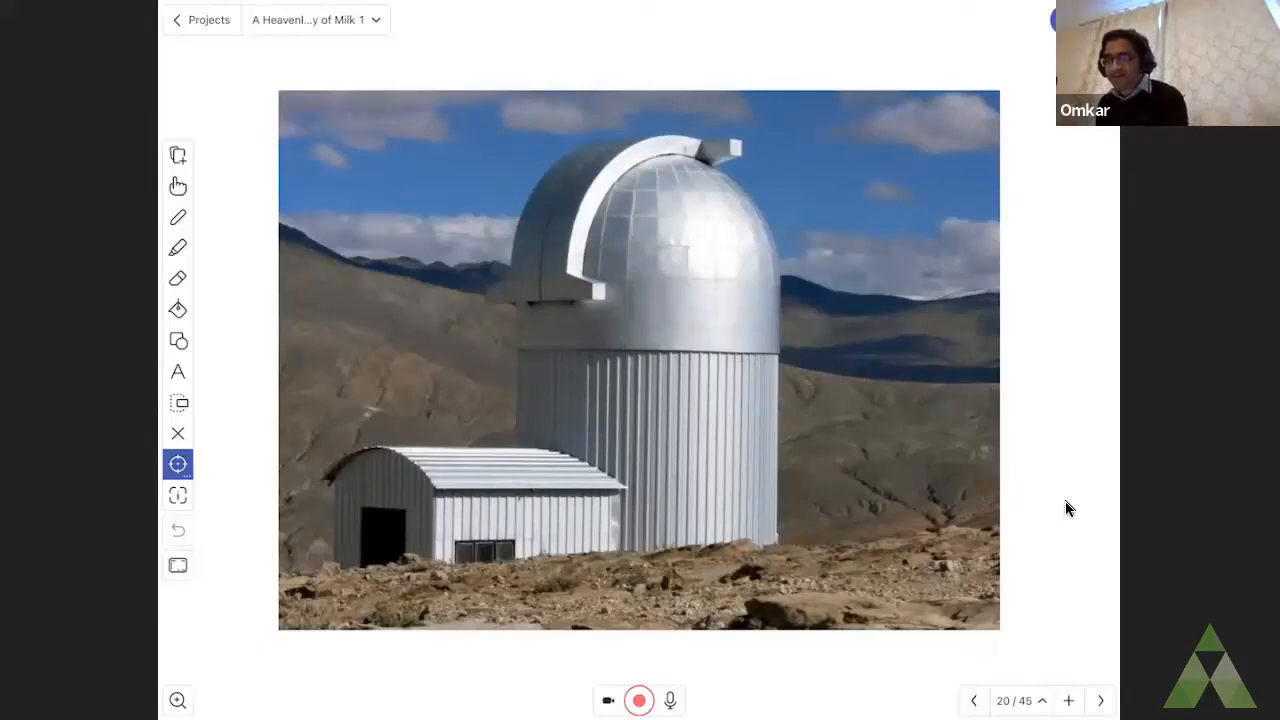
# Advance to slide 21: a small white dome atop a snow-streaked rocky ridge.
pyautogui.click(1100, 700)
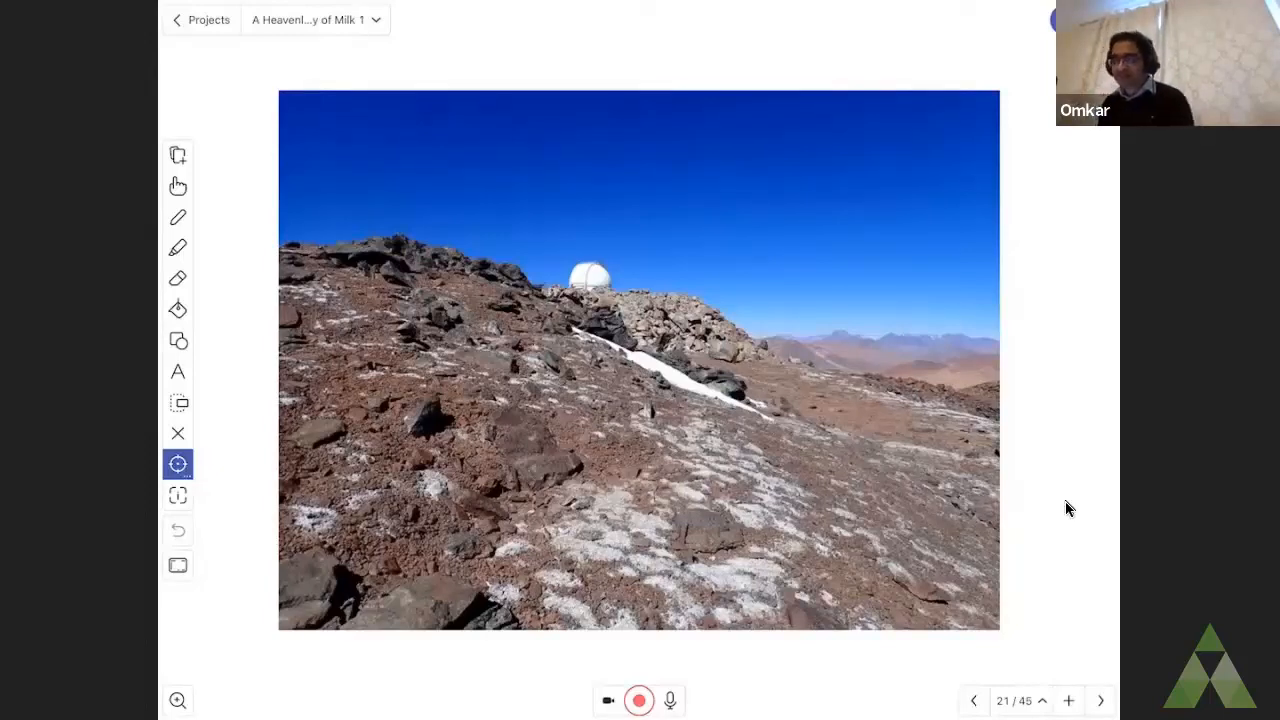
# Step past slide 22's full moon to slide 23's crescent-moon answer slide.
pyautogui.click(1100, 700)
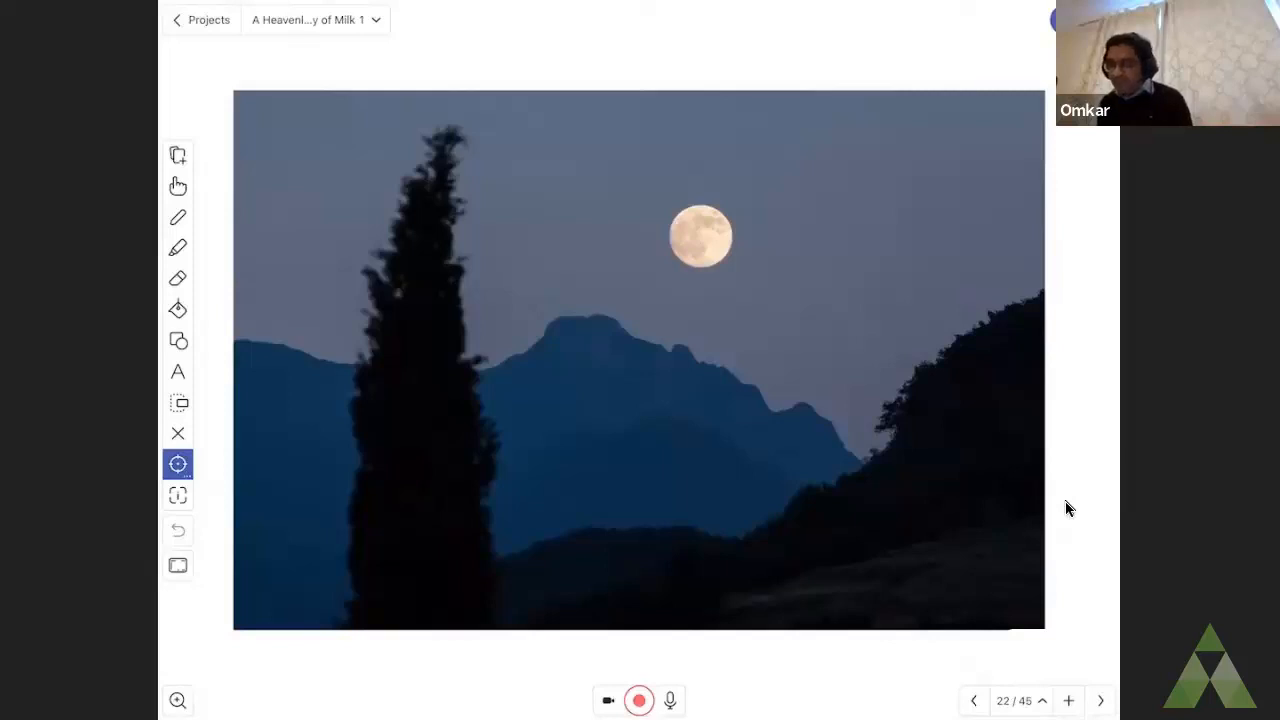
pyautogui.click(1100, 700)
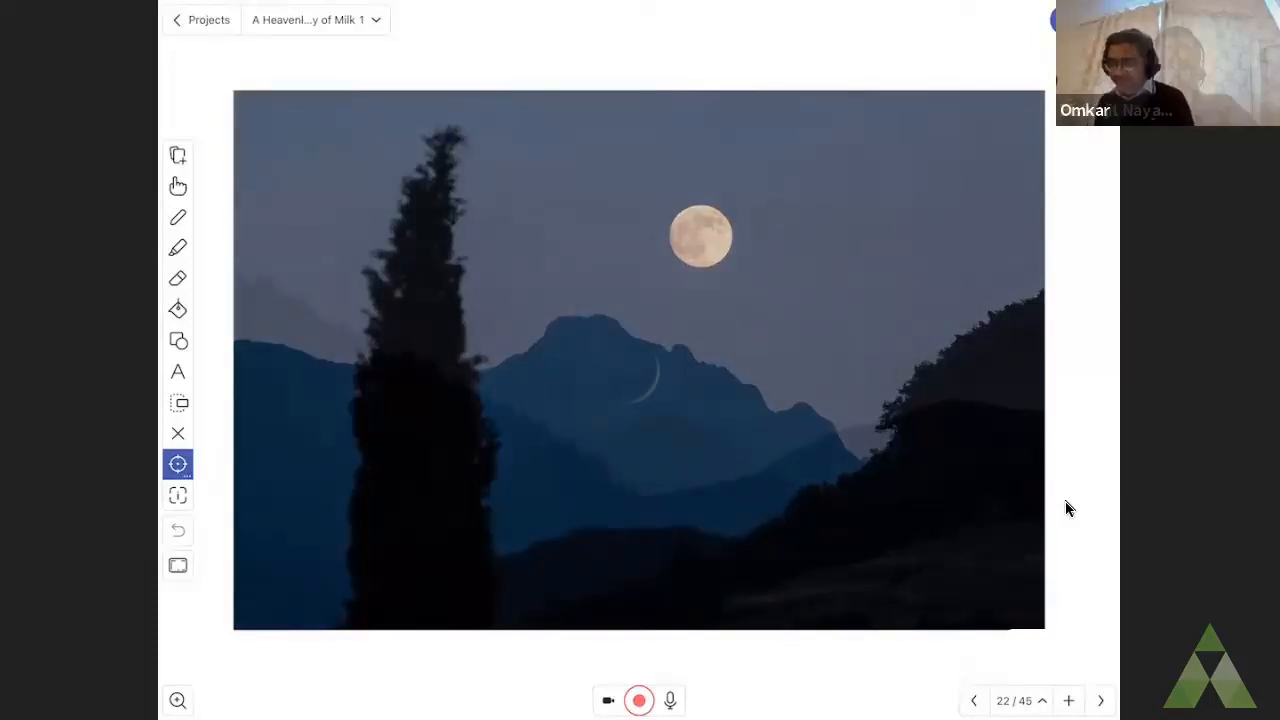
pyautogui.click(1100, 700)
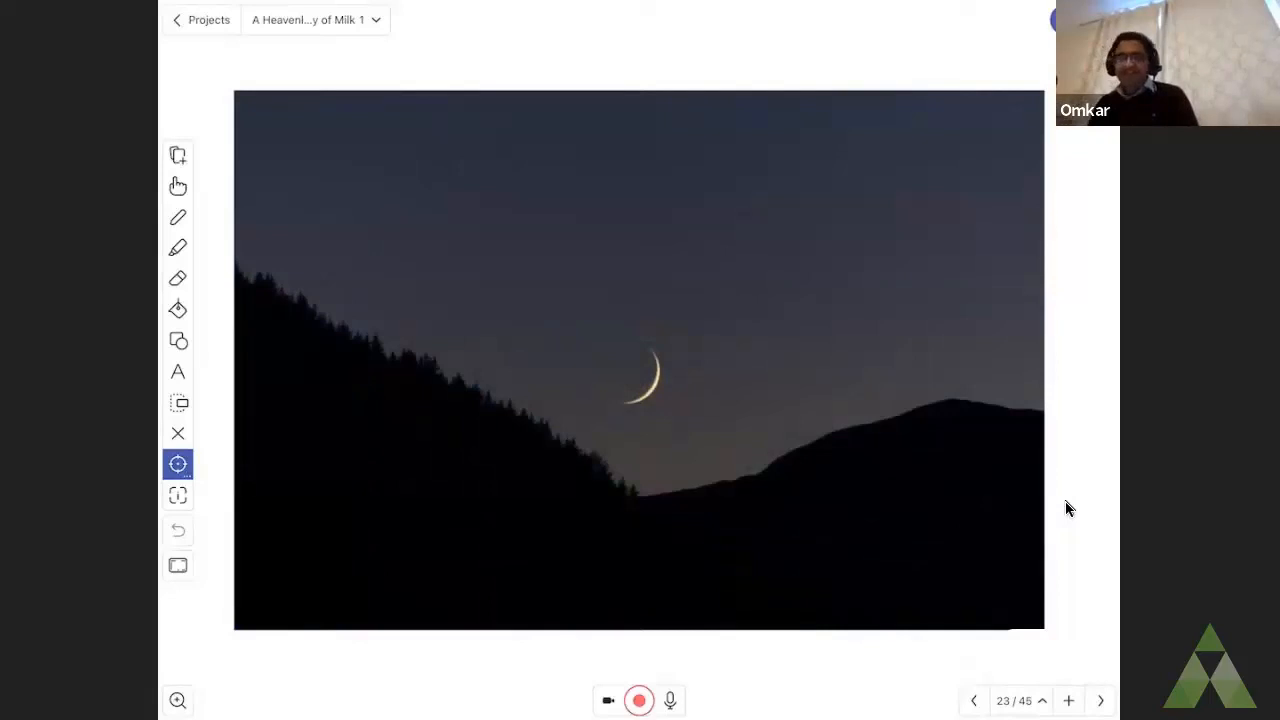